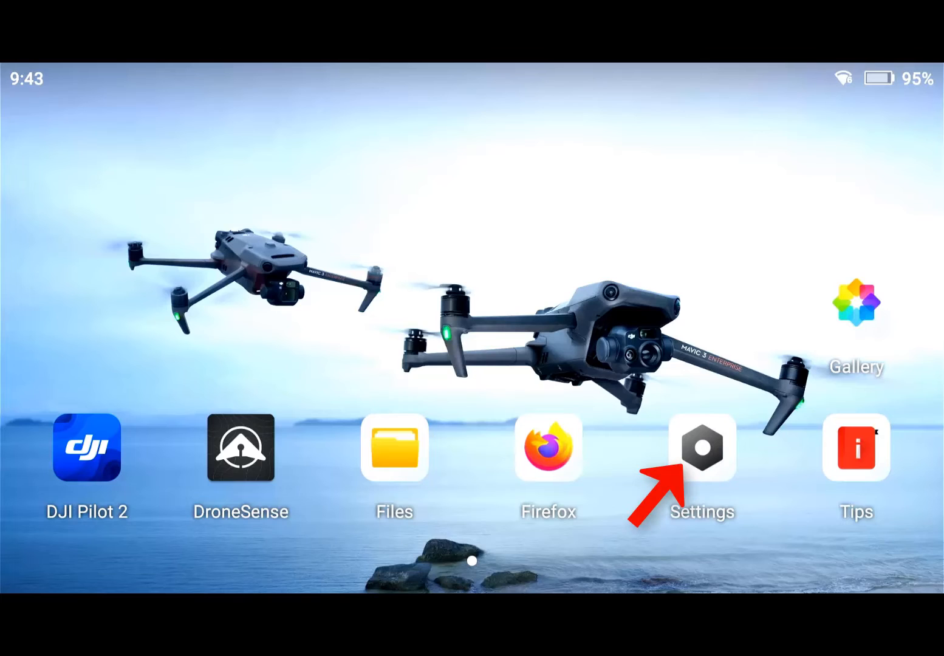
# - Reach the auto start application choices under Apps & notifications in Settings
pyautogui.click(702, 448)
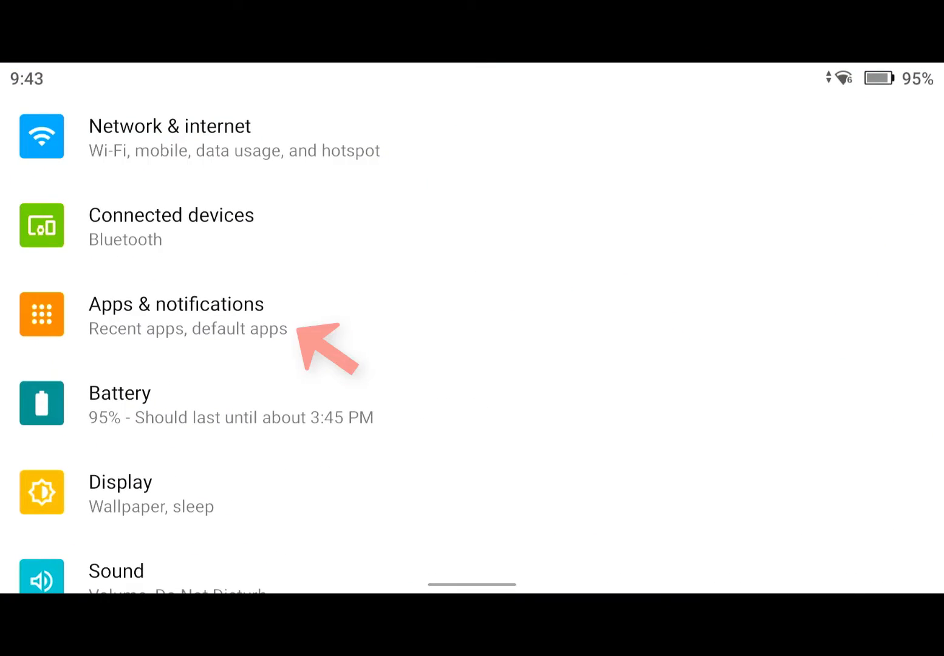
pyautogui.click(175, 314)
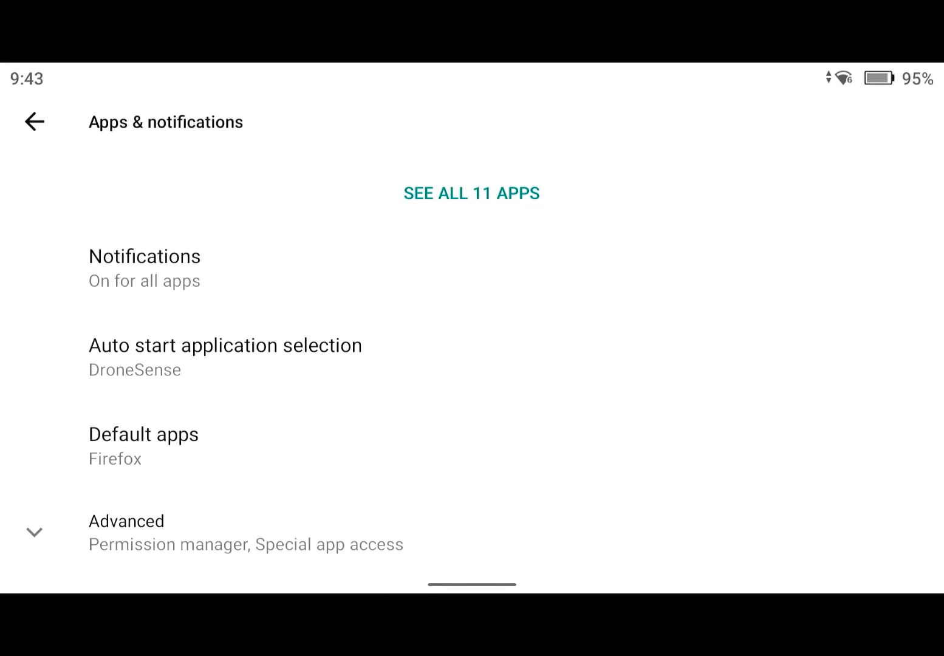
pyautogui.click(225, 345)
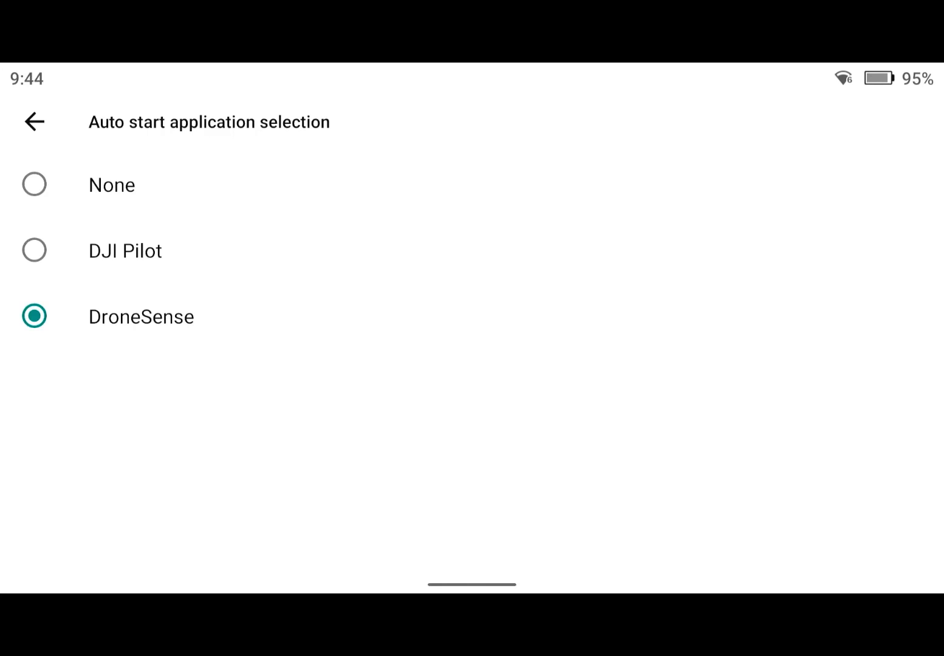
# - Select DroneSense as the application that starts automatically after reboot
pyautogui.click(35, 122)
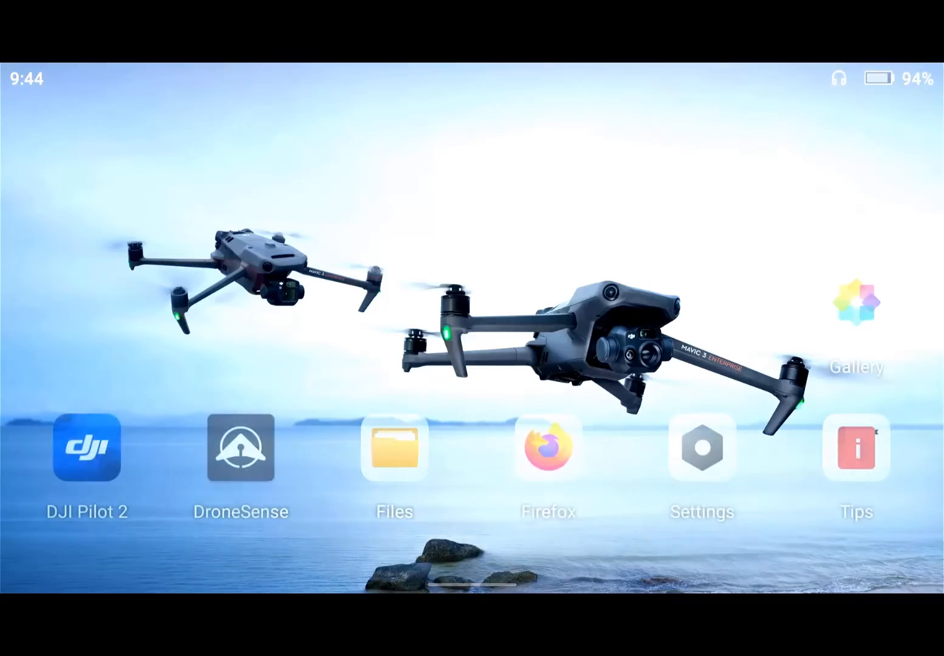
# - Launch DroneSense from the home screen to reach its pilot profile selection screen
pyautogui.click(242, 448)
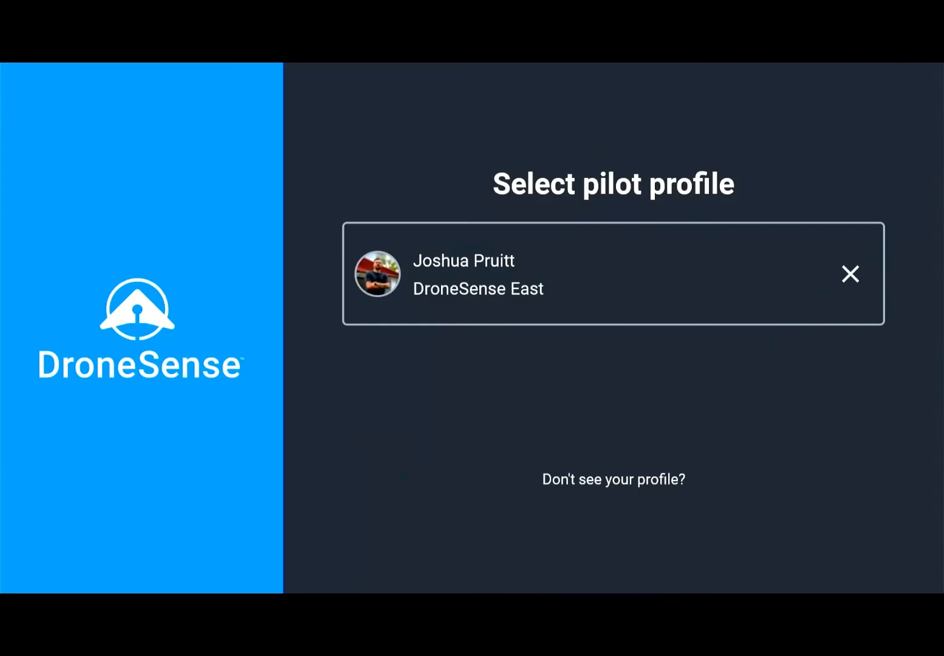